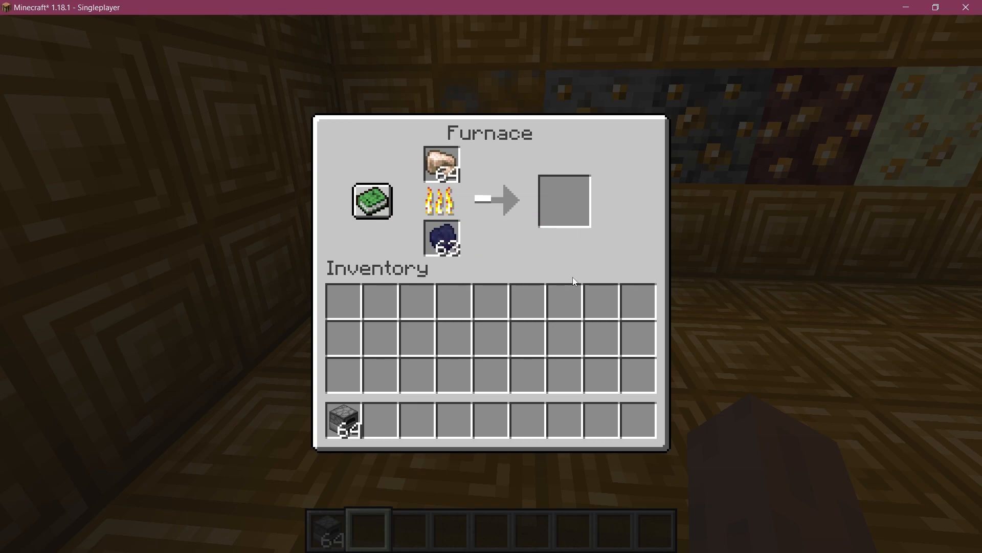
- Switch to IntelliJ with ModItems.java open and select the item > custom package
{"action": "key", "text": "alt+tab"}
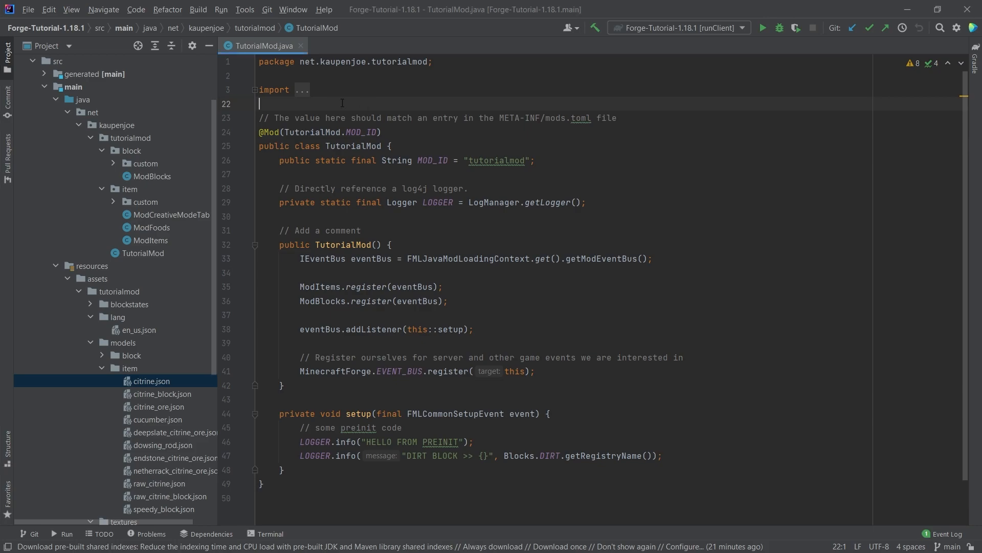
{"action": "mouse_move", "coordinate": [118, 203]}
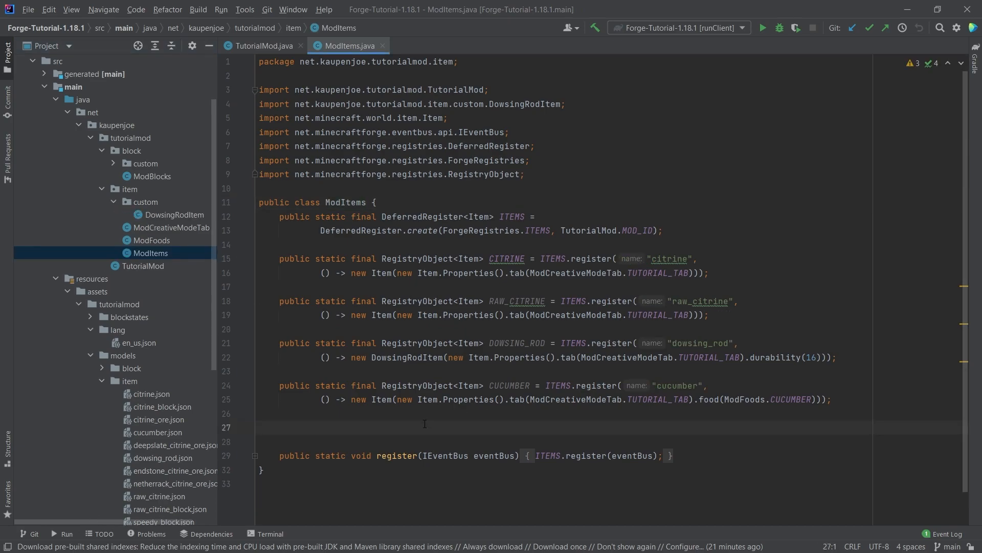
{"action": "left_click", "coordinate": [145, 202]}
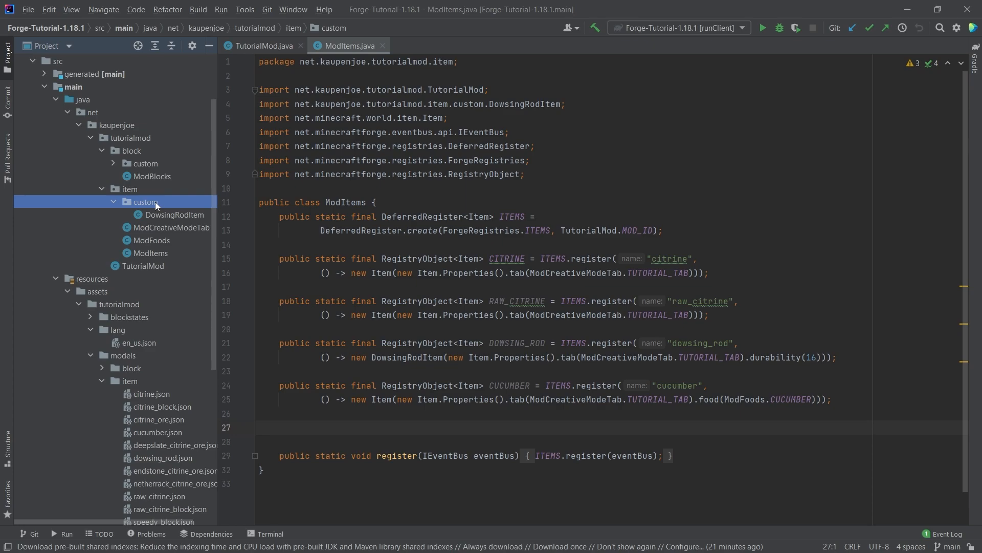
- Create a new Java class named CoalCokeItem in the custom package
{"action": "right_click", "coordinate": [145, 202]}
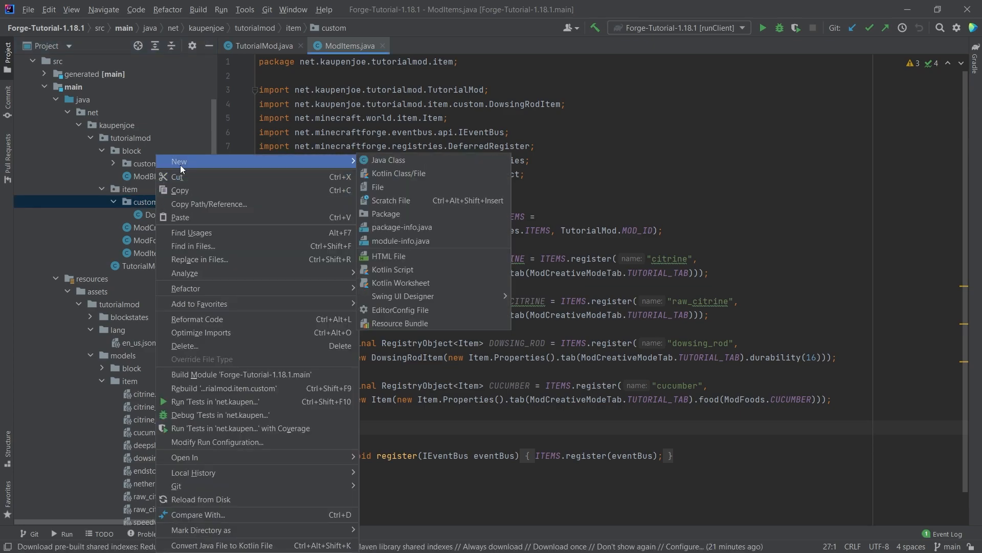
{"action": "left_click", "coordinate": [389, 159]}
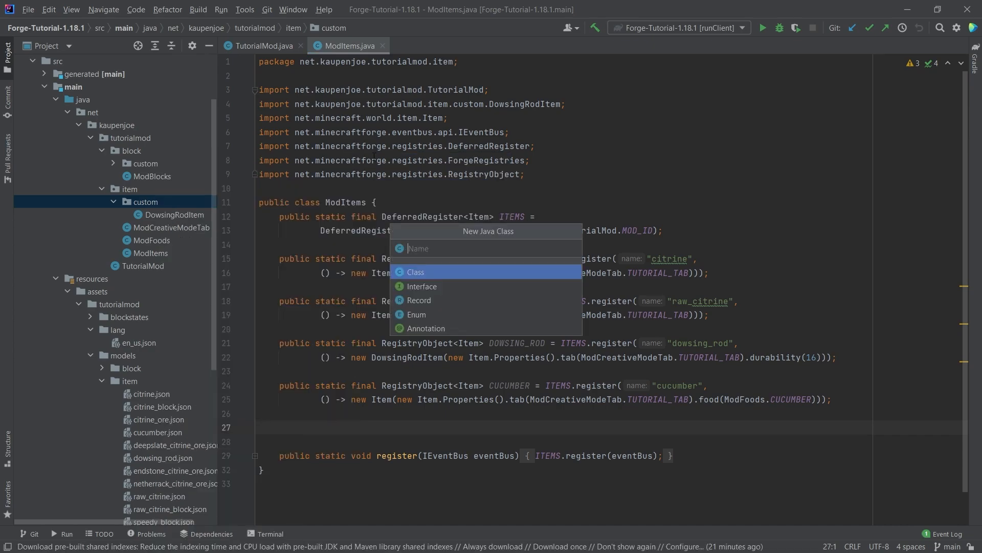
{"action": "type", "text": "CoalCokeItem"}
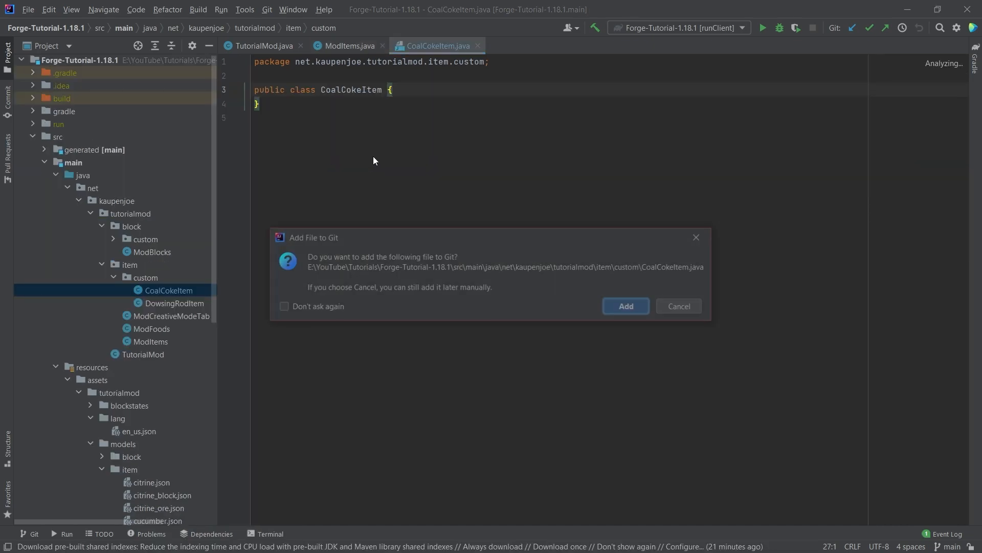
- Make CoalCokeItem extend Item with a matching constructor and a getBurnTime override
{"action": "type", "text": "extends Item"}
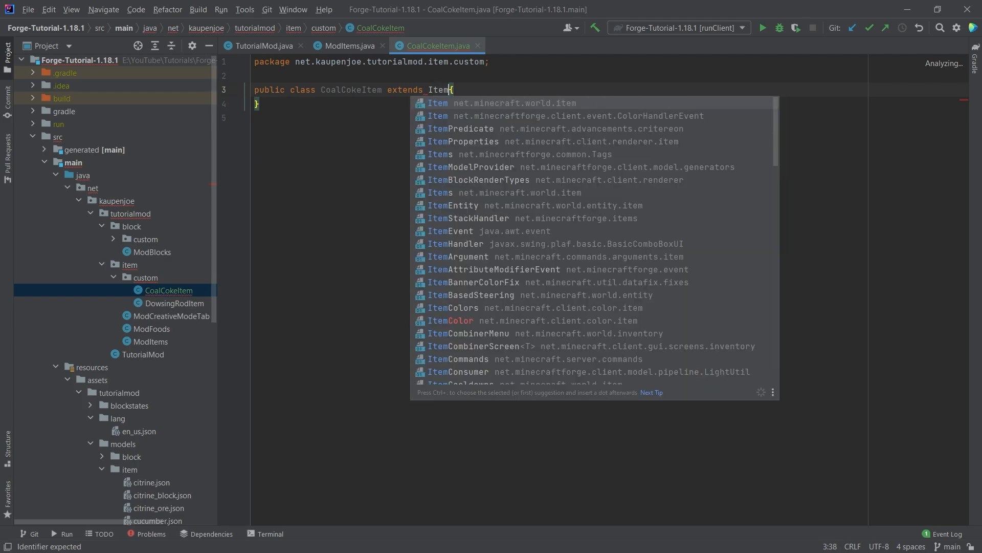
{"action": "left_click", "coordinate": [437, 102]}
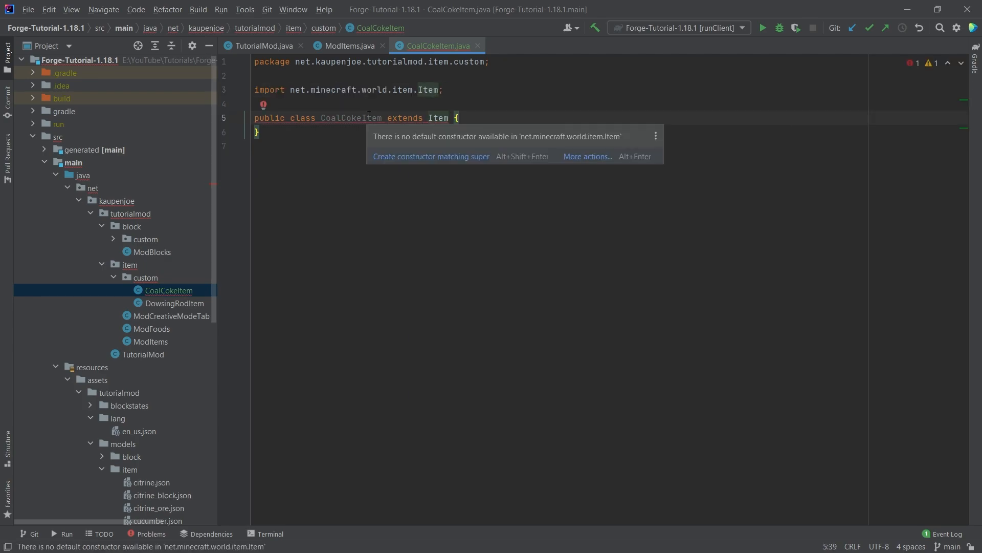
{"action": "left_click", "coordinate": [431, 155]}
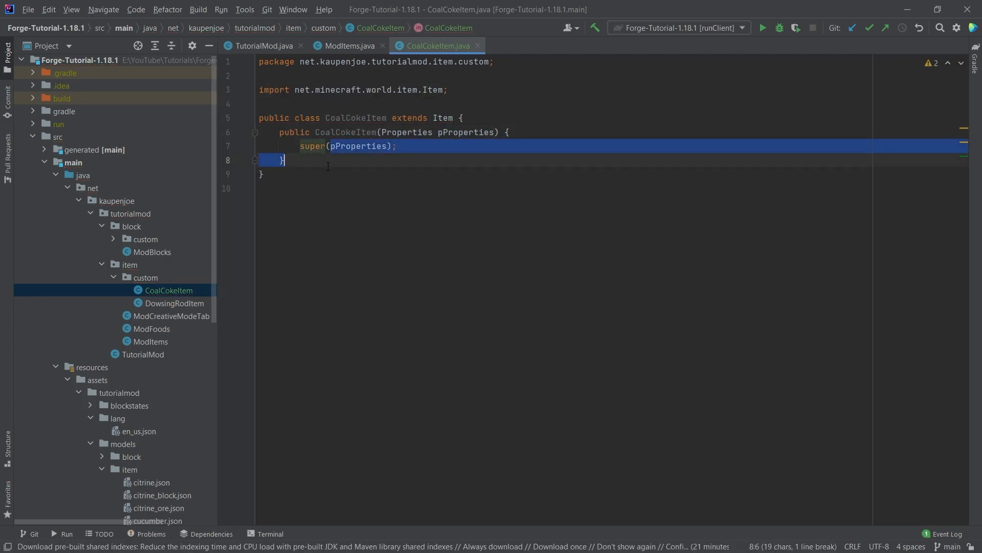
{"action": "key", "text": "enter"}
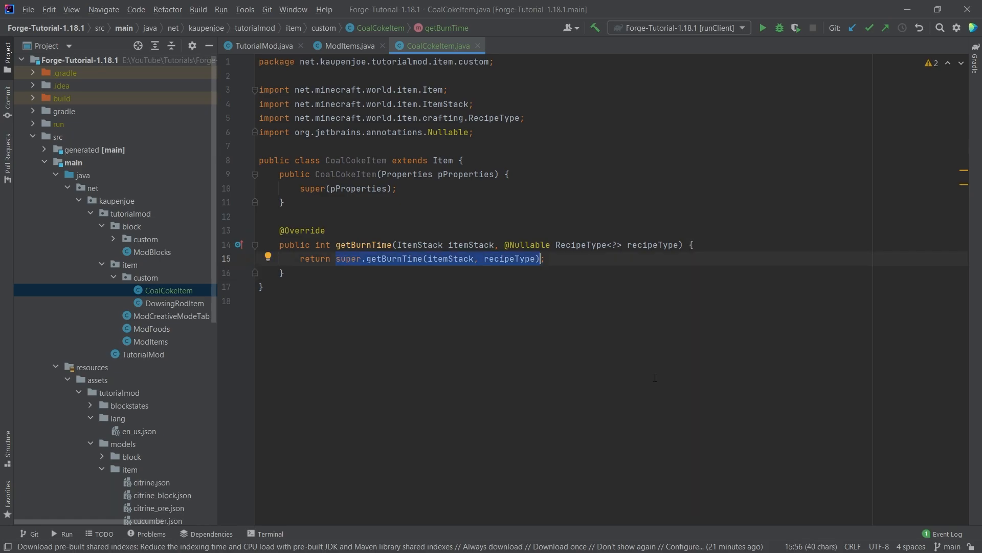
- Have getBurnTime return a fixed 3200 and go back to ModItems.java
{"action": "type", "text": "3200;"}
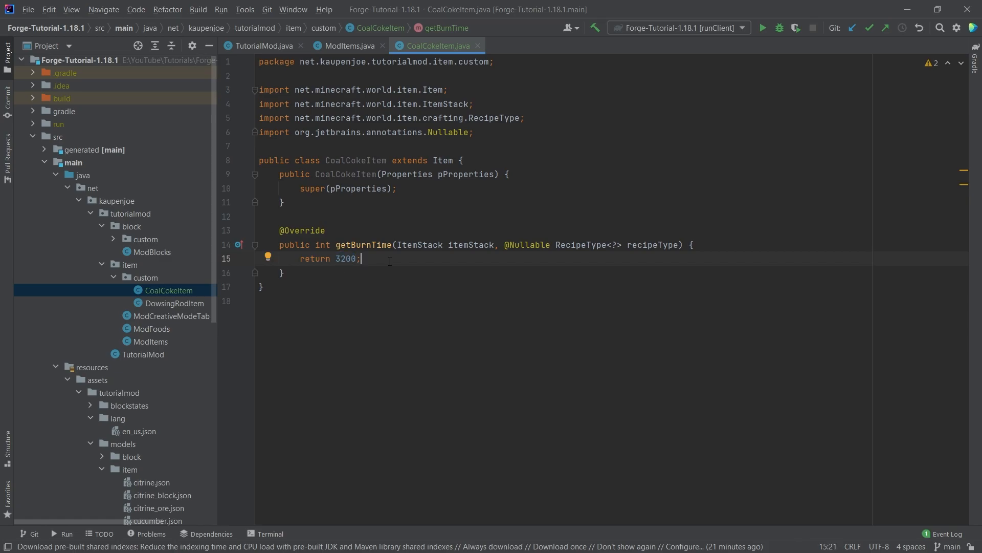
{"action": "double_click", "coordinate": [345, 258]}
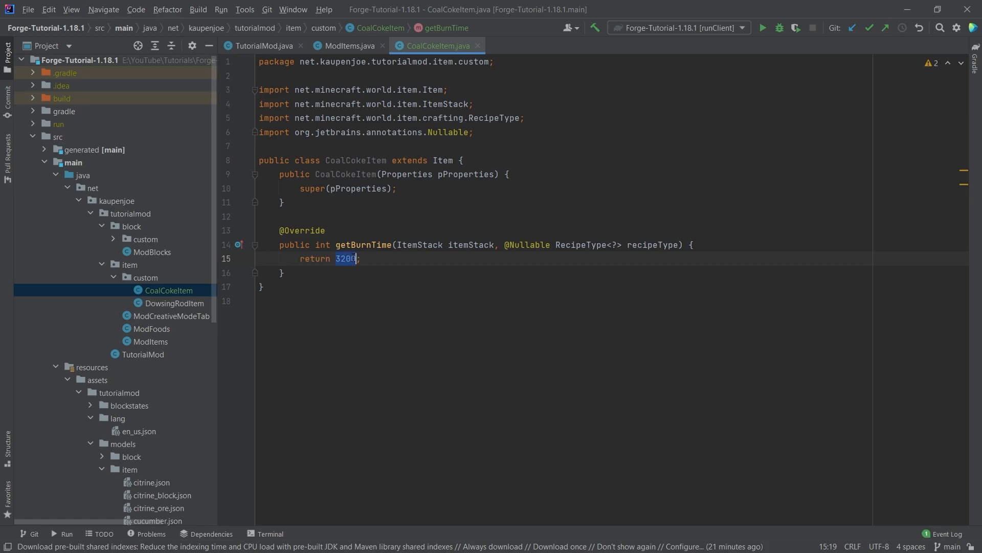
{"action": "left_click", "coordinate": [378, 256]}
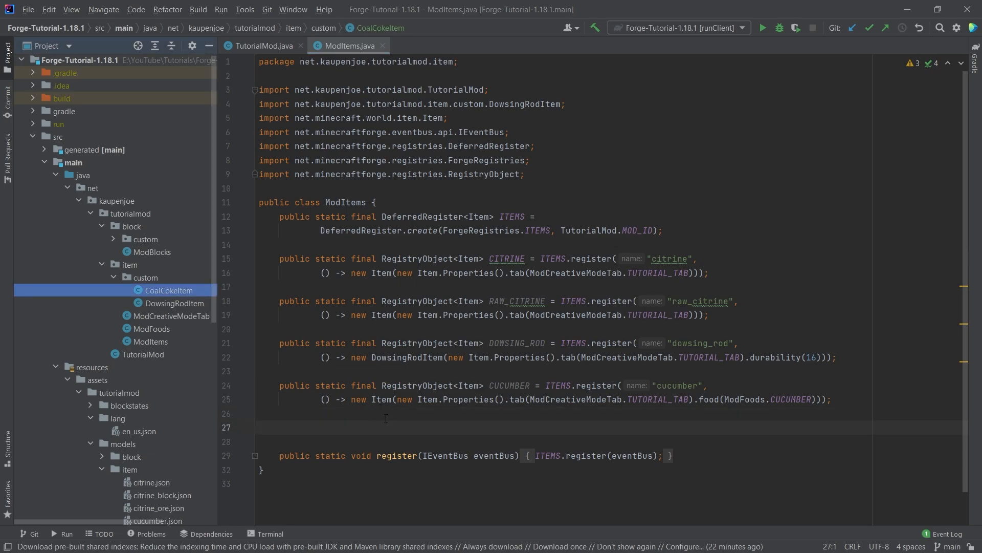
- Register COAL_COKE as a new CoalCokeItem named "coal_coke" in TUTORIAL_TAB, then move to en_us.json
{"action": "scroll", "scroll_direction": "down", "scroll_amount": 3}
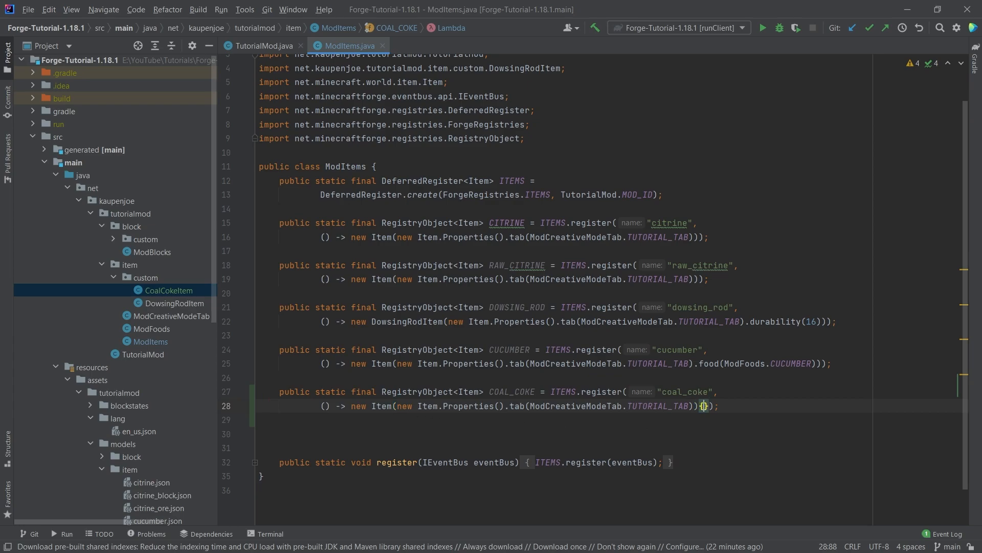
{"action": "type", "text": "{"}
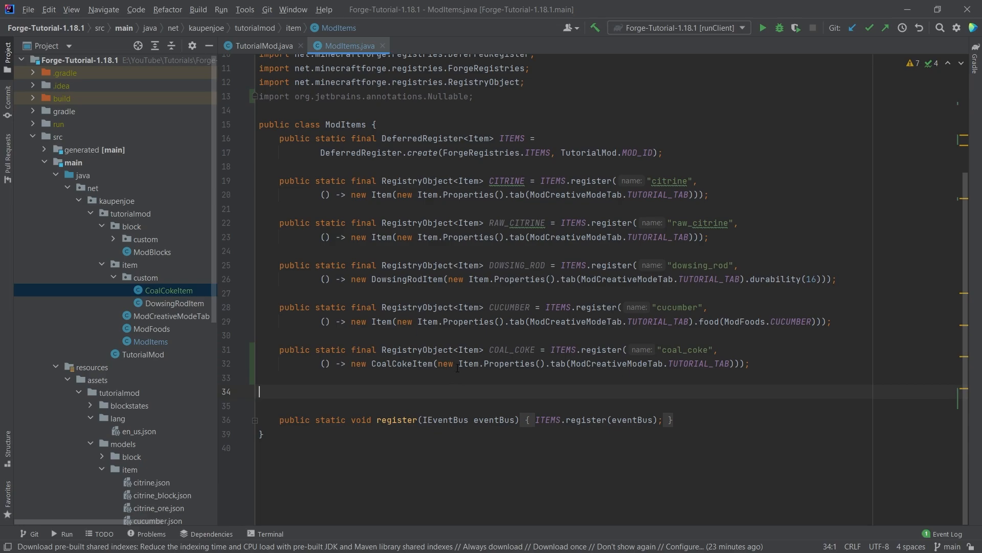
{"action": "left_click", "coordinate": [140, 431]}
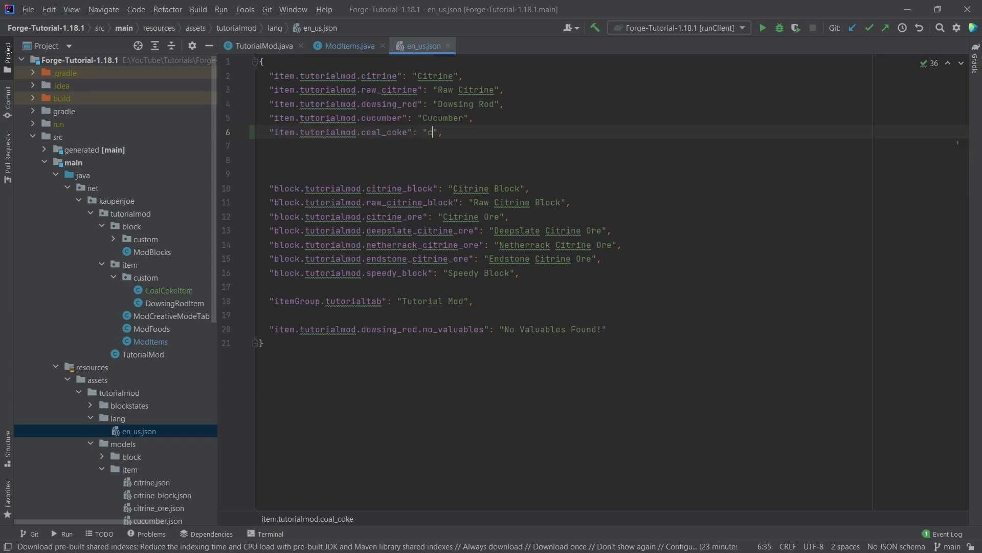
- Add "item.tutorialmod.coal_coke": "Coal Coke", checking the name against ModItems
{"action": "type", "text": "oal_coke"}
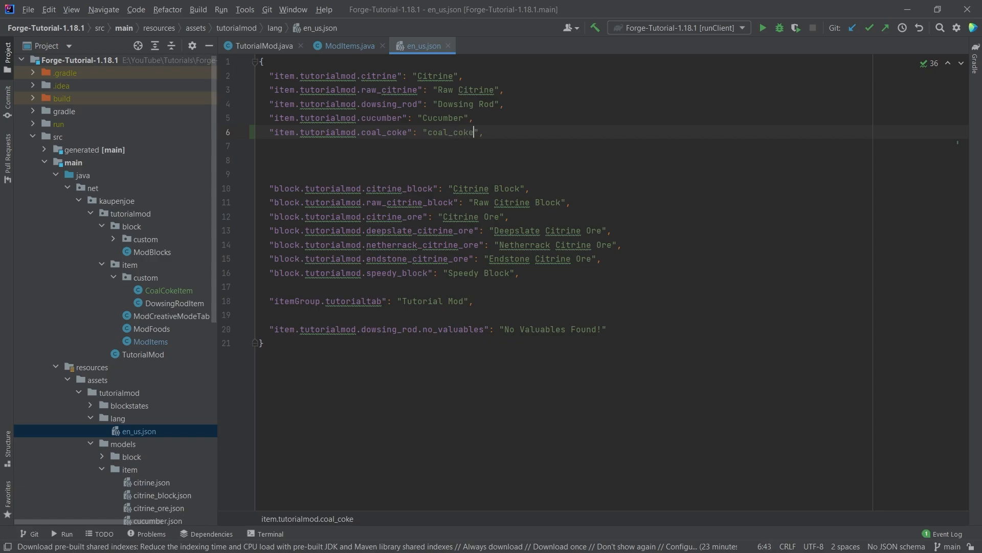
{"action": "left_click", "coordinate": [348, 45]}
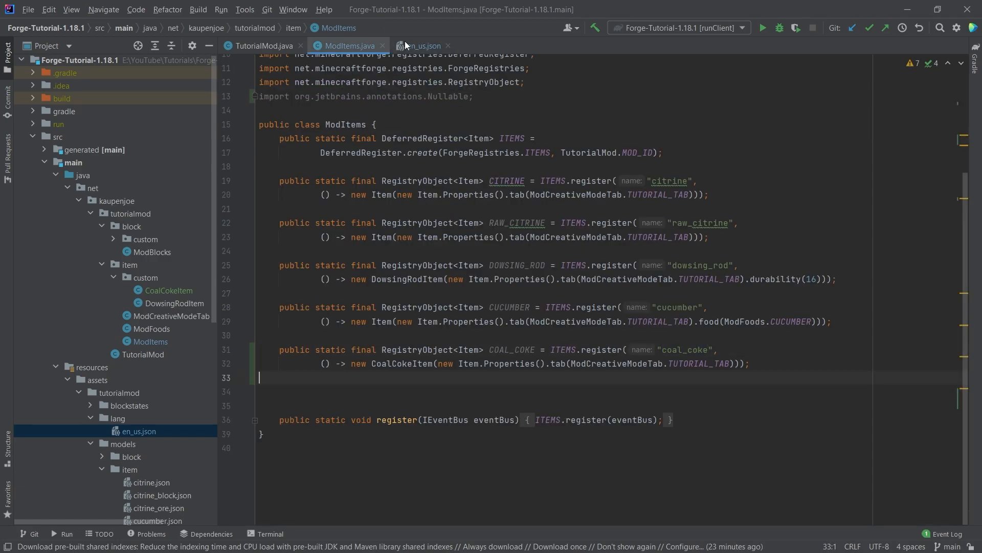
{"action": "left_click", "coordinate": [420, 46]}
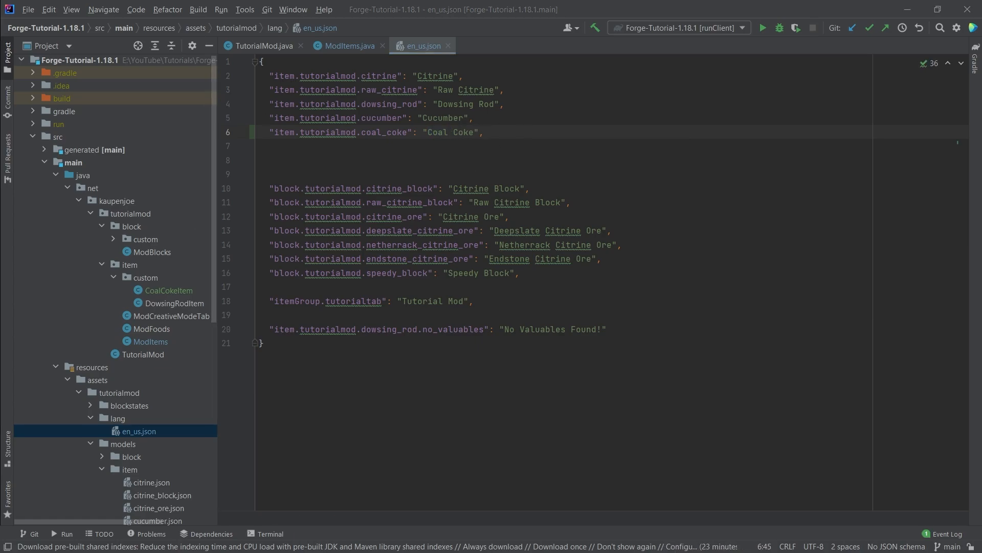
{"action": "scroll", "scroll_direction": "down", "scroll_amount": 3}
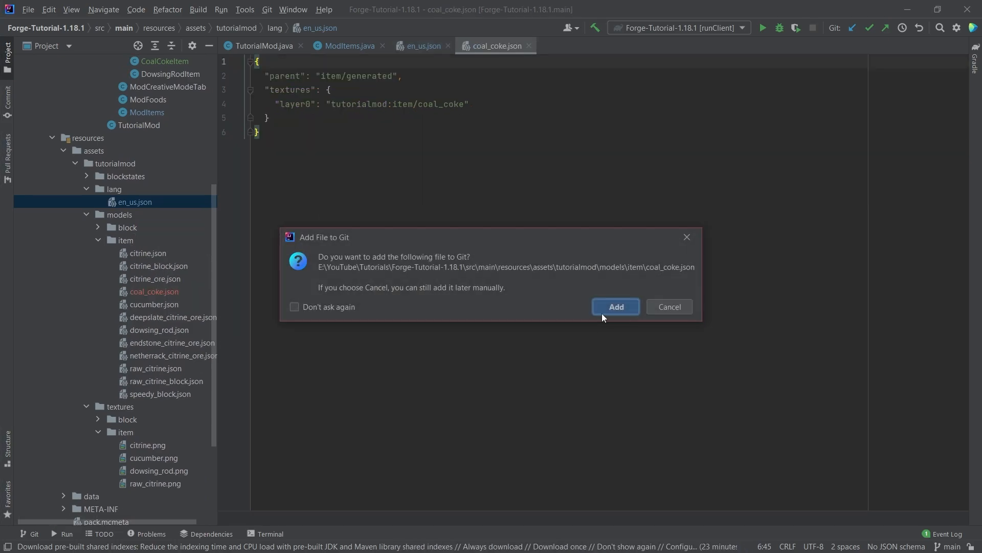
- Add the new coal_coke.json item model (texture tutorialmod:item/coal_coke) to Git
{"action": "left_click", "coordinate": [615, 306]}
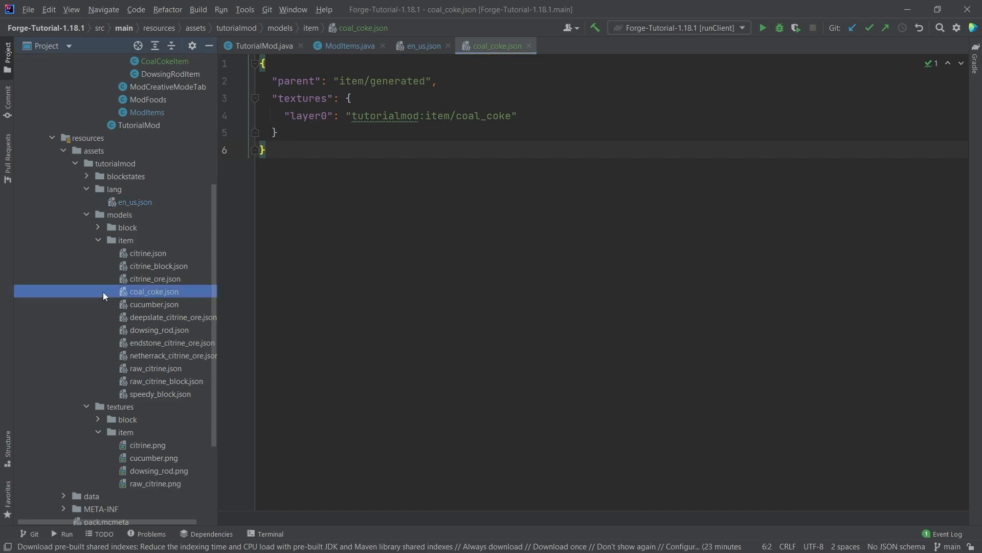
{"action": "left_click", "coordinate": [98, 239]}
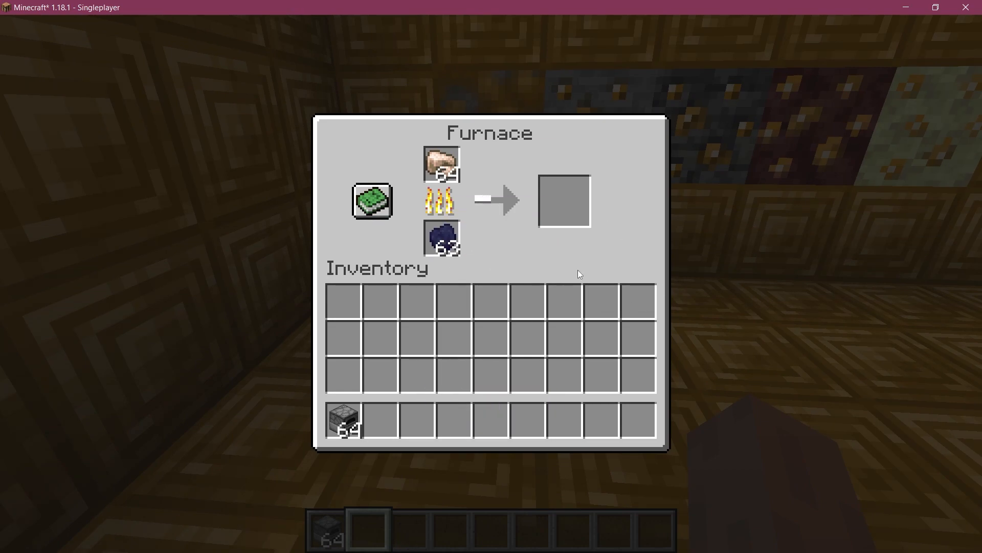
{"action": "mouse_move", "coordinate": [514, 240]}
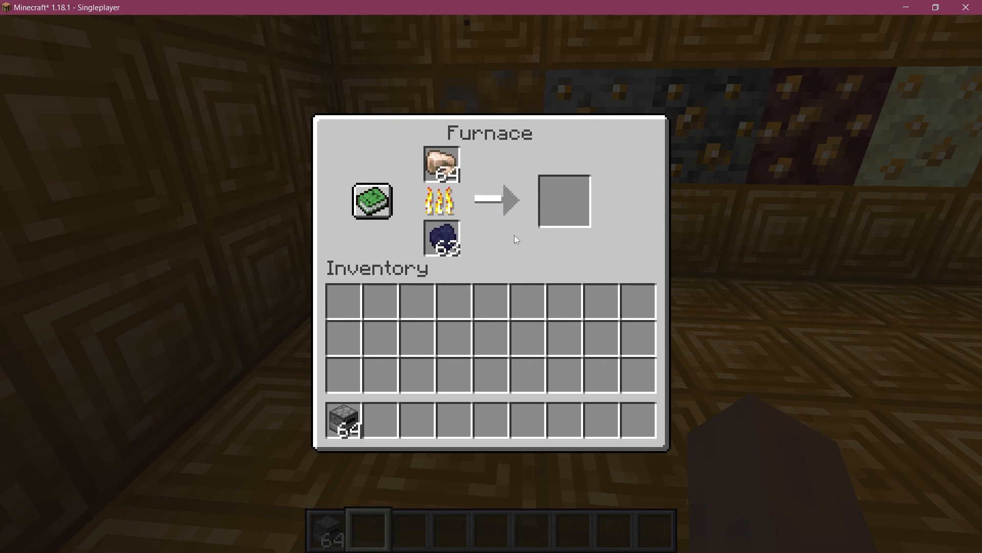
{"action": "mouse_move", "coordinate": [410, 198]}
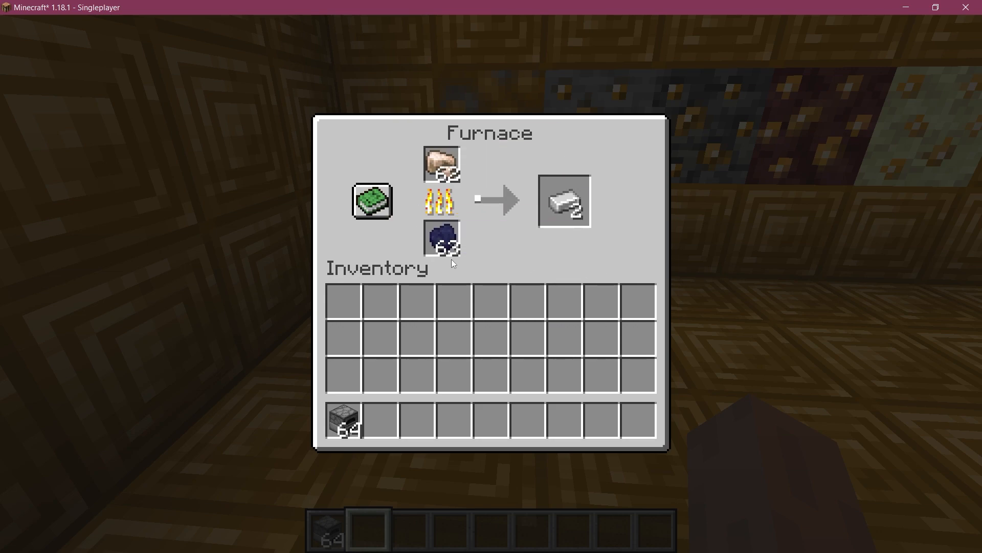
{"action": "mouse_move", "coordinate": [454, 299]}
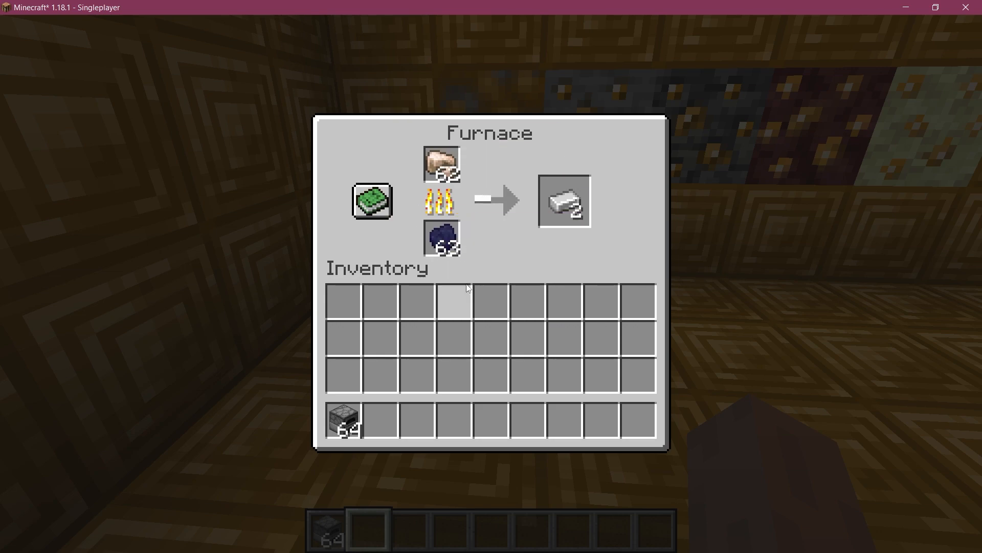